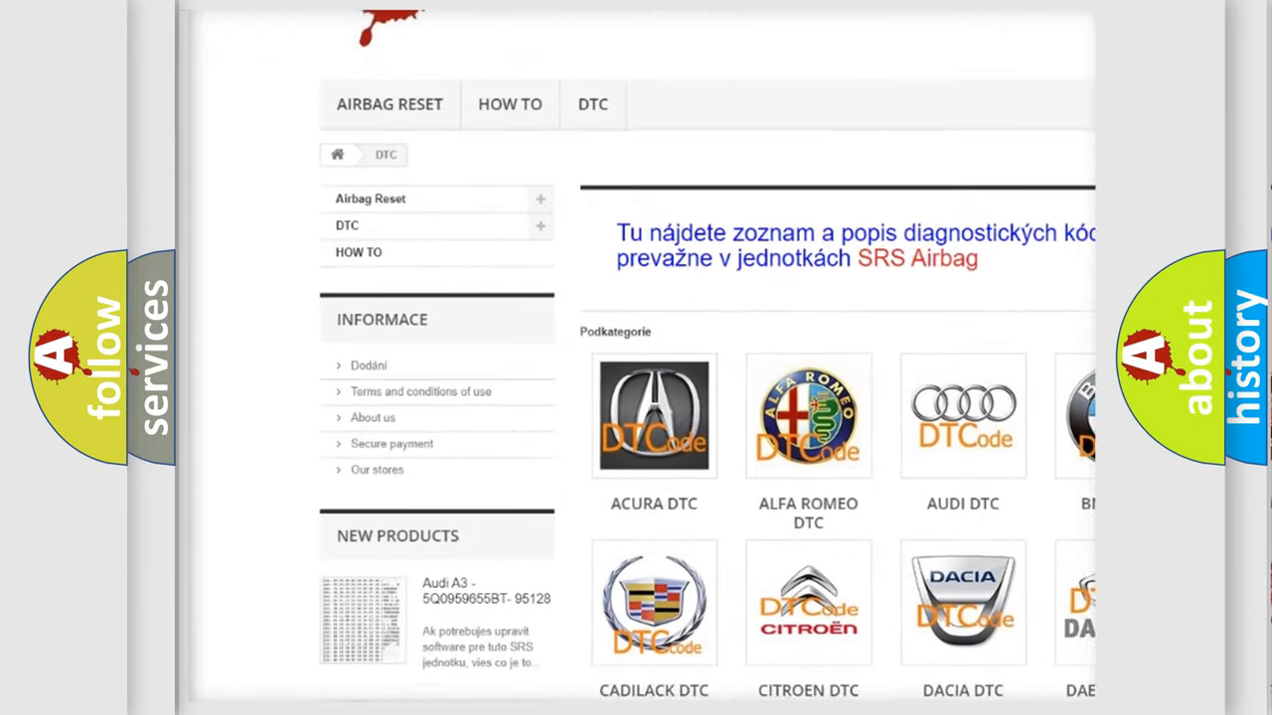
{"action": "scroll", "scroll_direction": "down", "scroll_amount": 3}
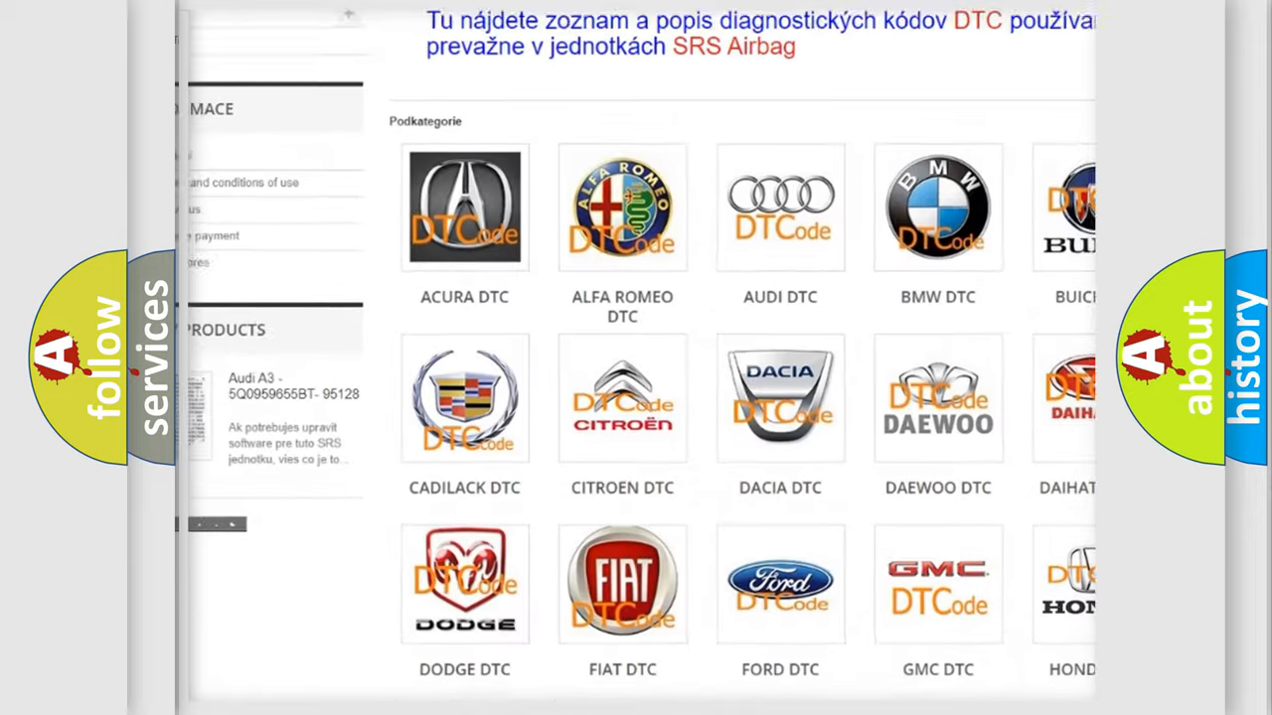
{"action": "scroll", "scroll_direction": "down", "scroll_amount": 3}
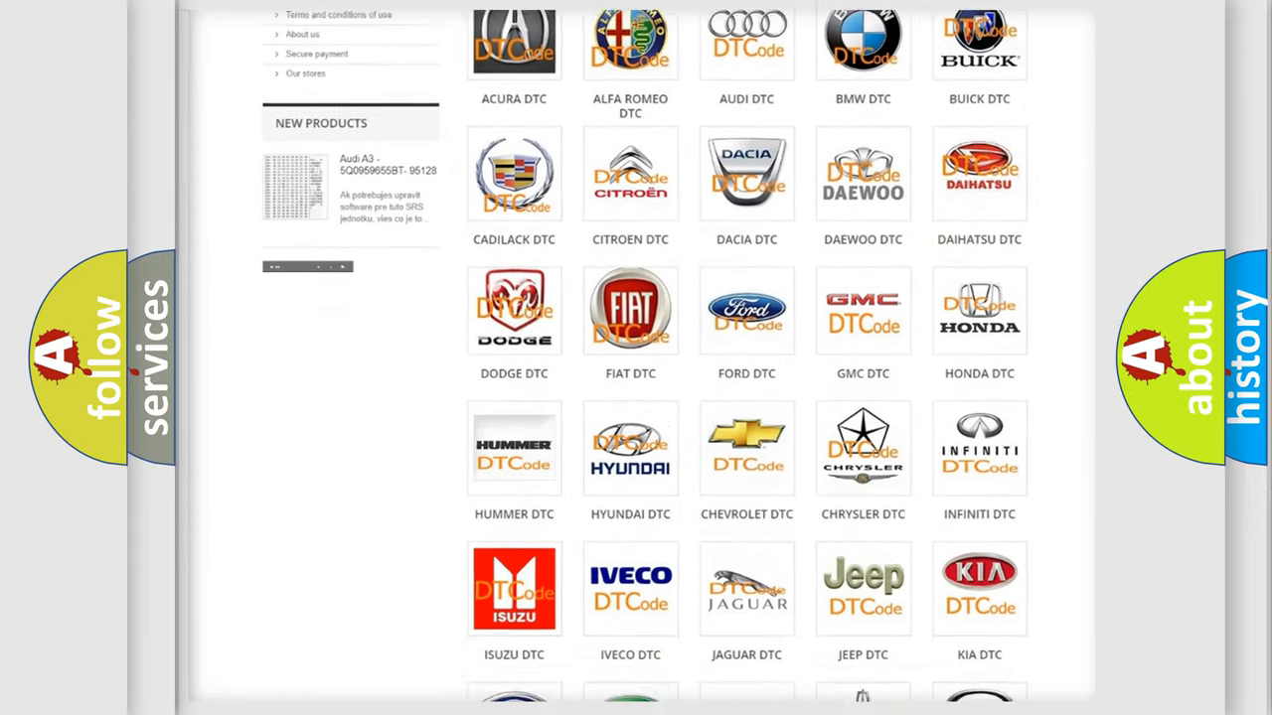
{"action": "scroll", "scroll_direction": "down", "scroll_amount": 3}
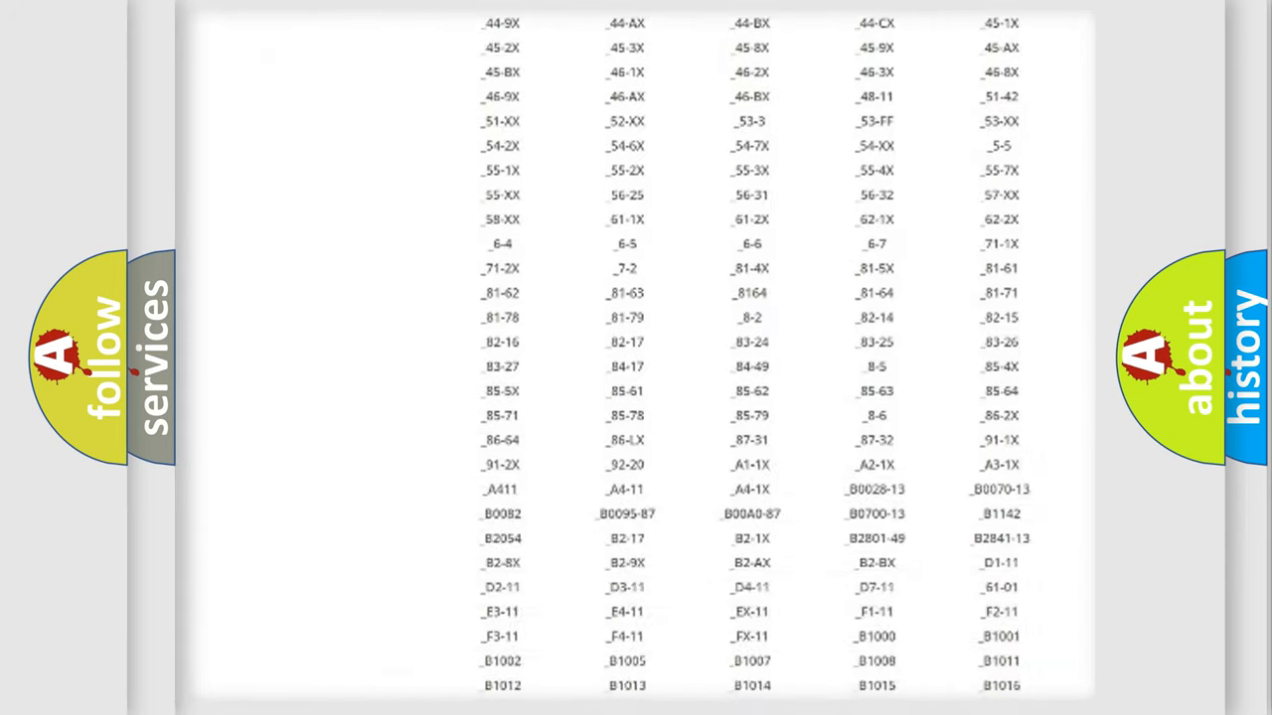
{"action": "scroll", "scroll_direction": "down", "scroll_amount": 3}
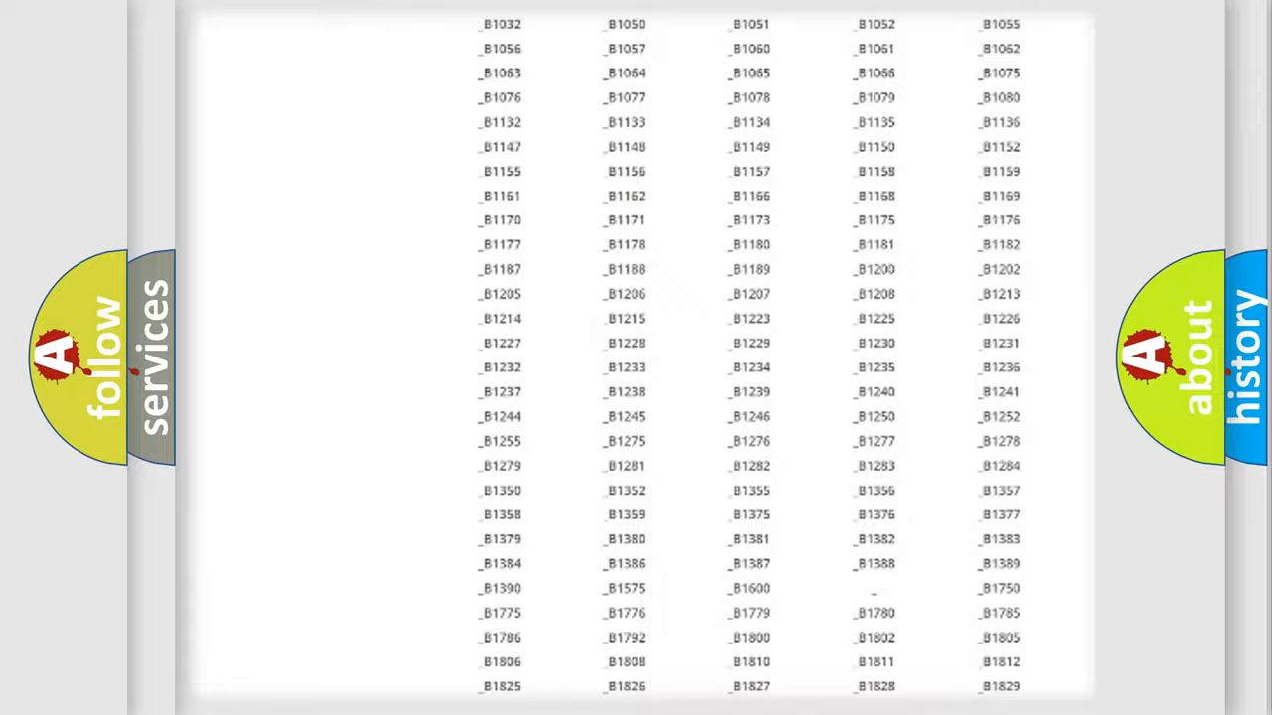